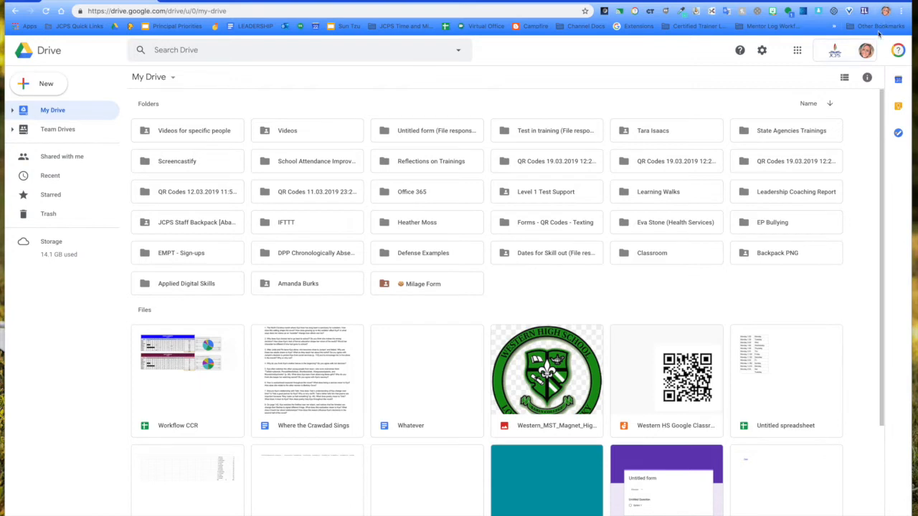
{"action": "mouse_move", "coordinate": [864, 50]}
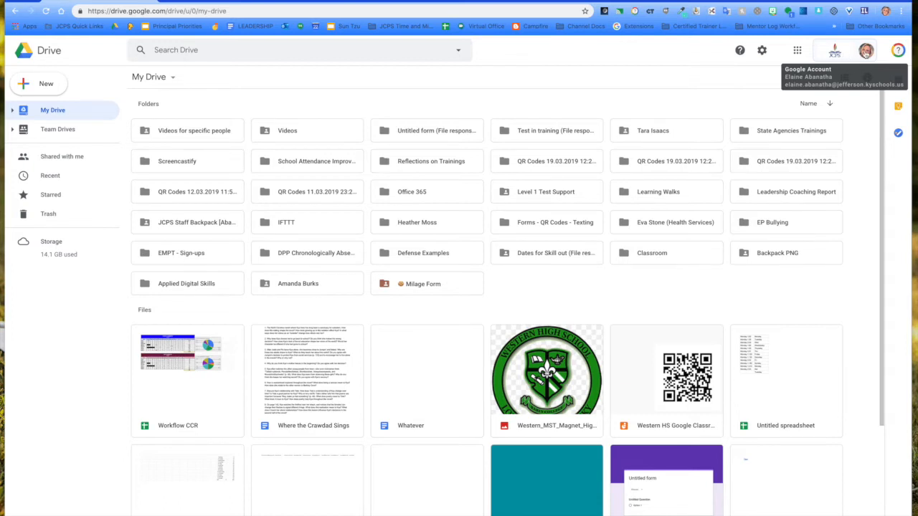
- Open the account menu listing the school and personal Gmail accounts, then sign out of both
{"action": "left_click", "coordinate": [876, 51]}
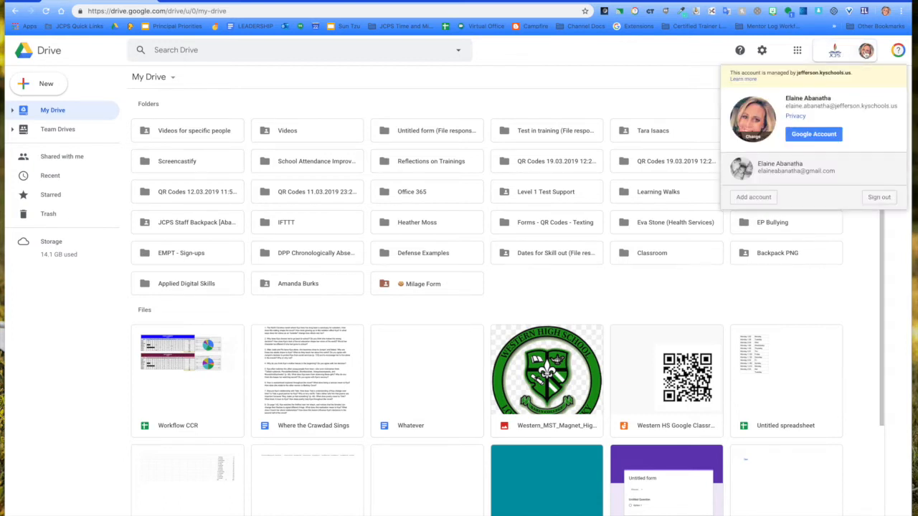
{"action": "mouse_move", "coordinate": [869, 171]}
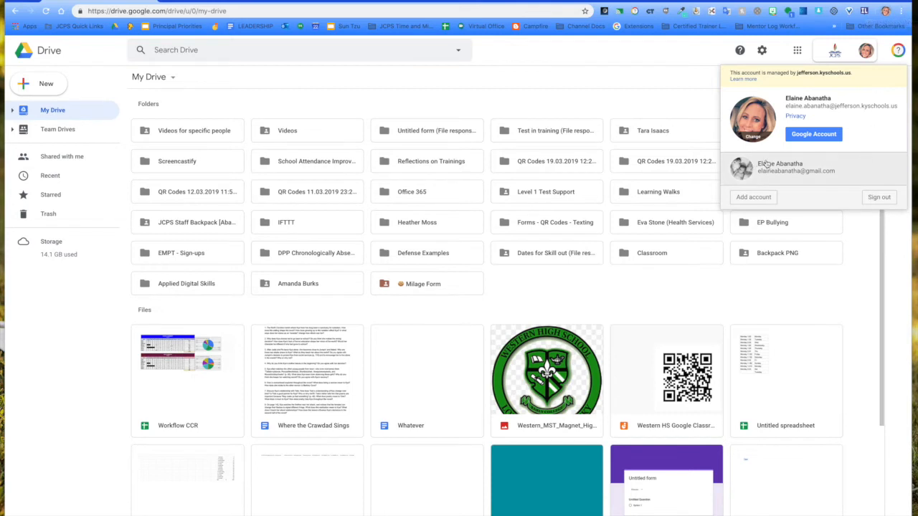
{"action": "mouse_move", "coordinate": [843, 172]}
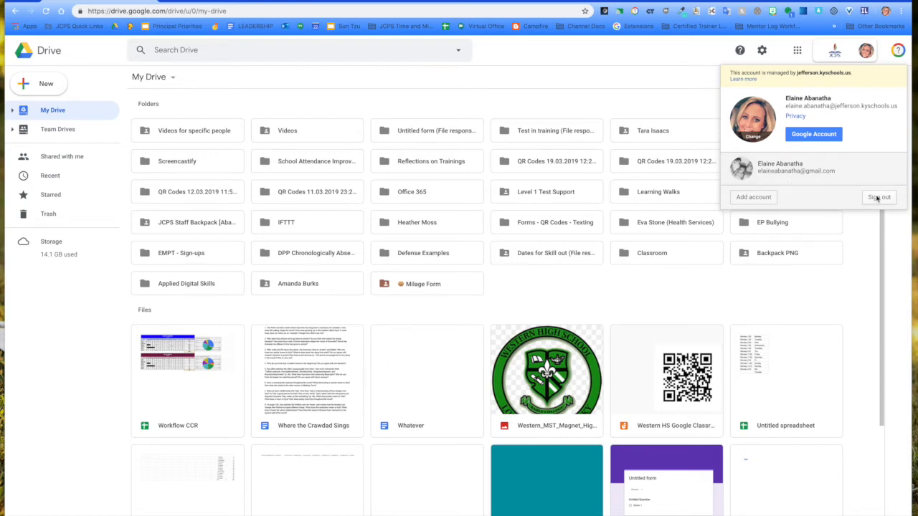
{"action": "left_click", "coordinate": [878, 198]}
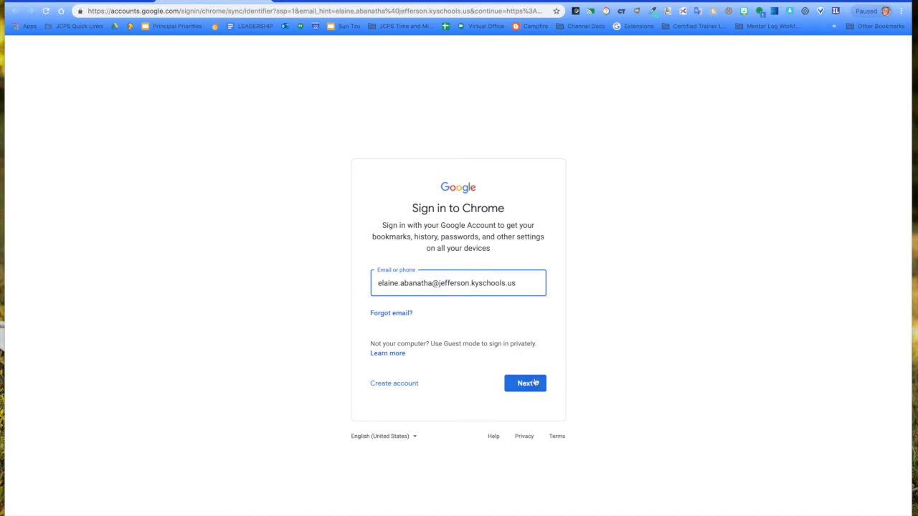
- Sign Chrome back in by continuing with the school email and choosing the district Office 365 account
{"action": "left_click", "coordinate": [525, 383]}
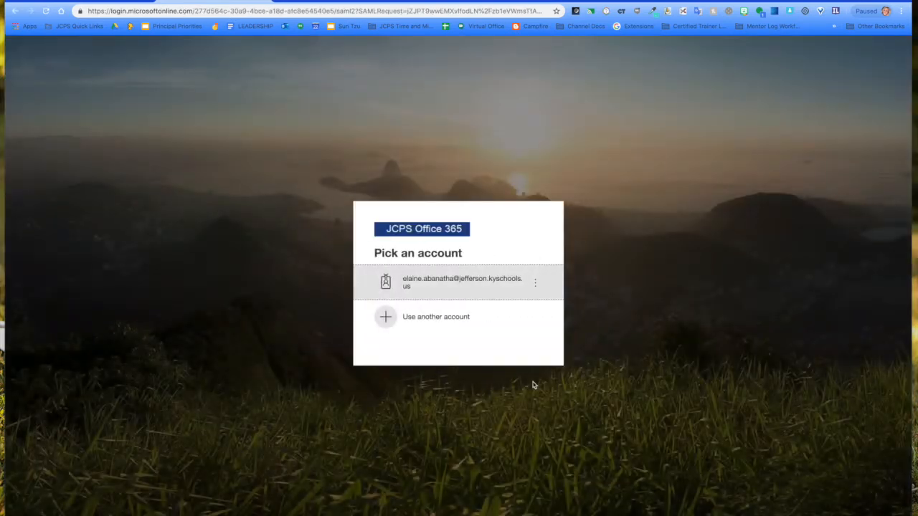
{"action": "left_click", "coordinate": [451, 284]}
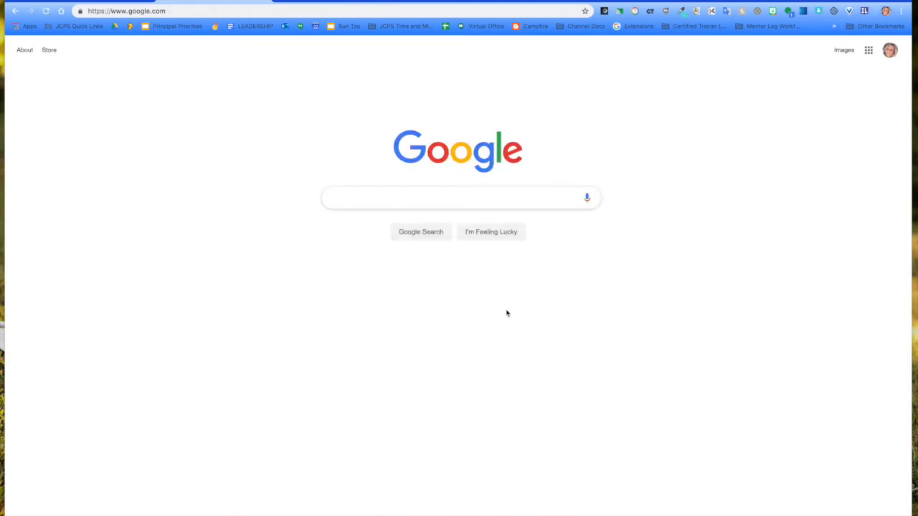
{"action": "mouse_move", "coordinate": [868, 50]}
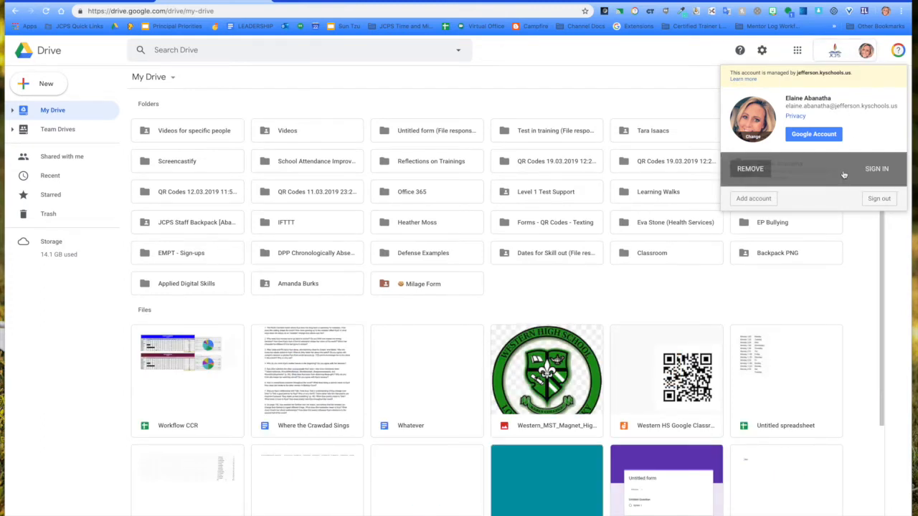
{"action": "mouse_move", "coordinate": [846, 177]}
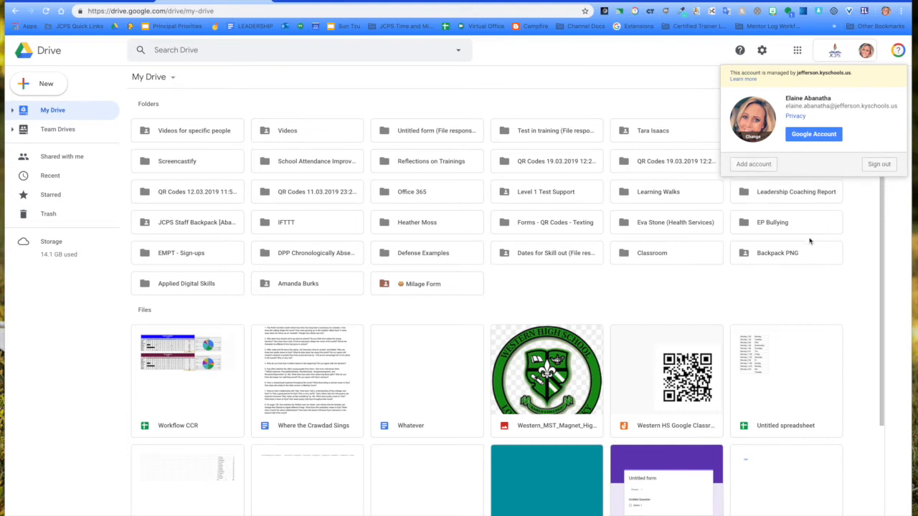
{"action": "mouse_move", "coordinate": [794, 223]}
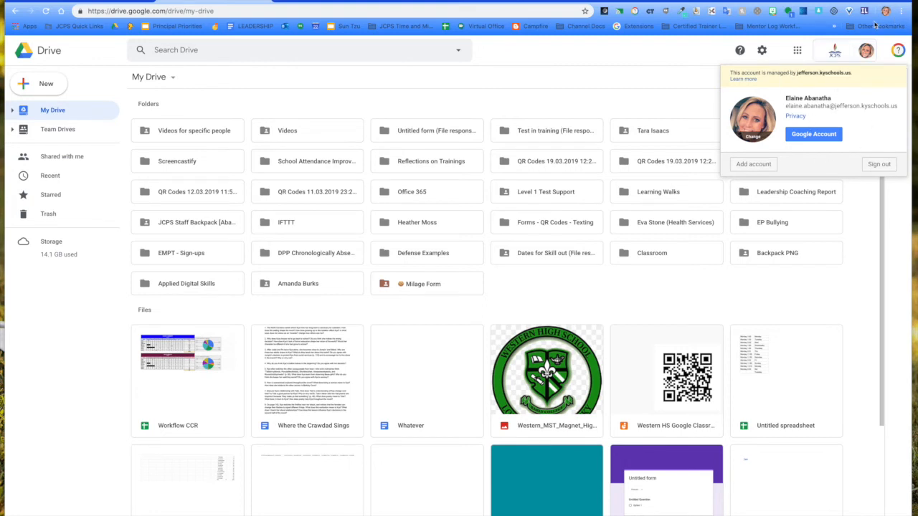
{"action": "mouse_move", "coordinate": [826, 124]}
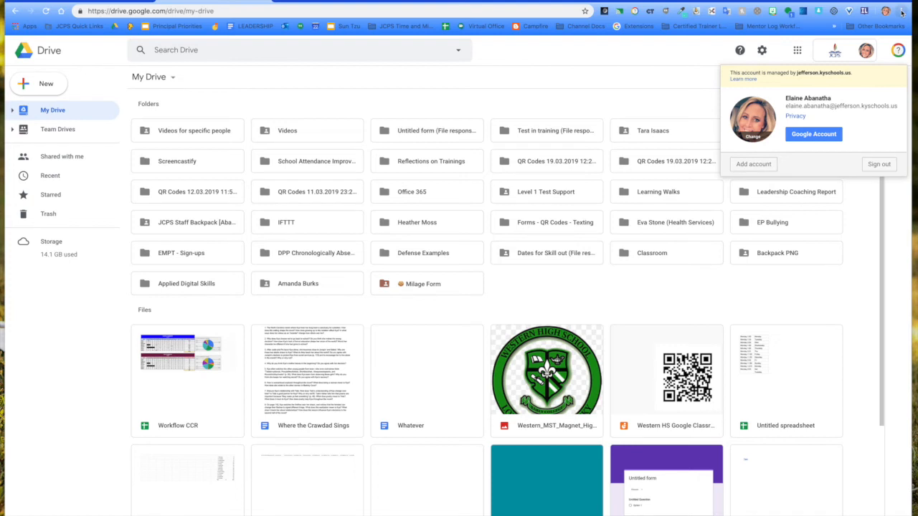
{"action": "left_click", "coordinate": [905, 10]}
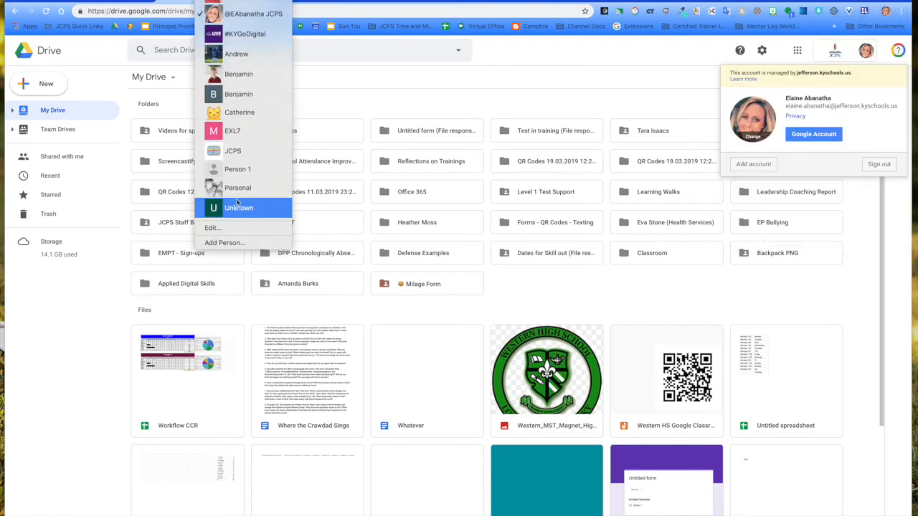
{"action": "mouse_move", "coordinate": [237, 187]}
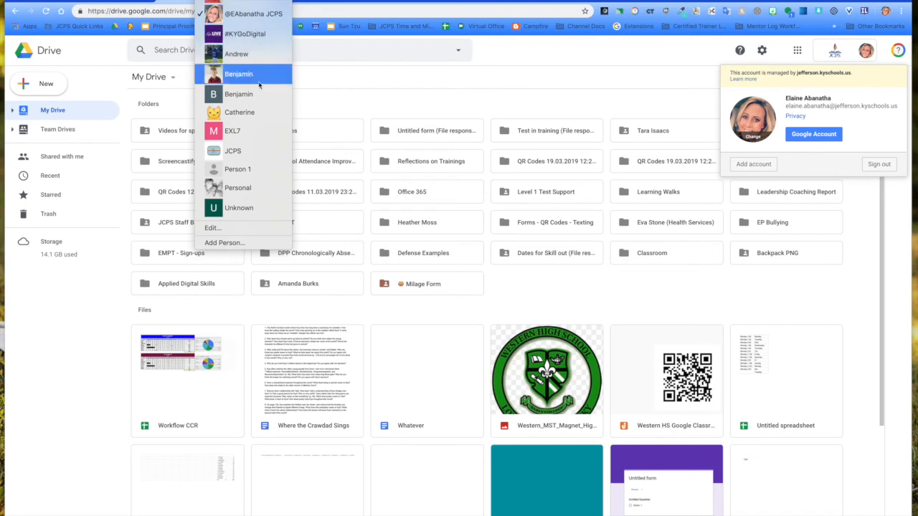
{"action": "mouse_move", "coordinate": [406, 90]}
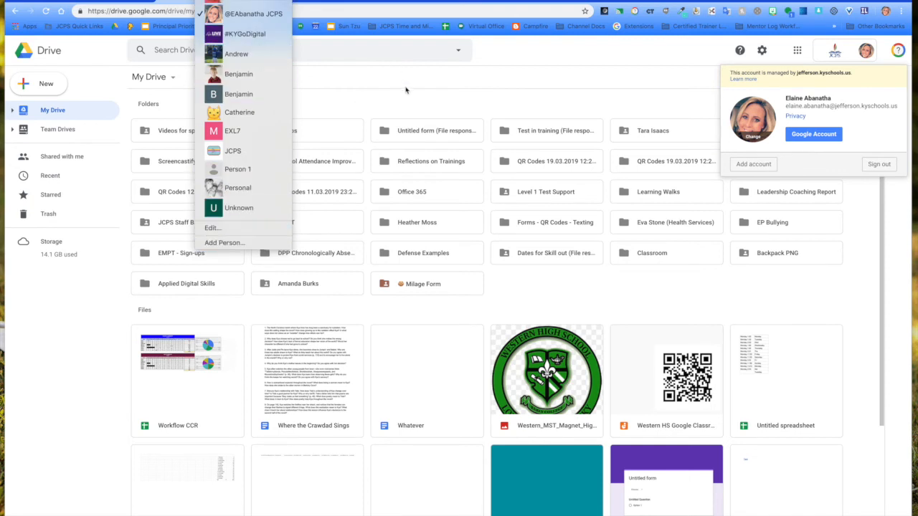
{"action": "mouse_move", "coordinate": [388, 84]}
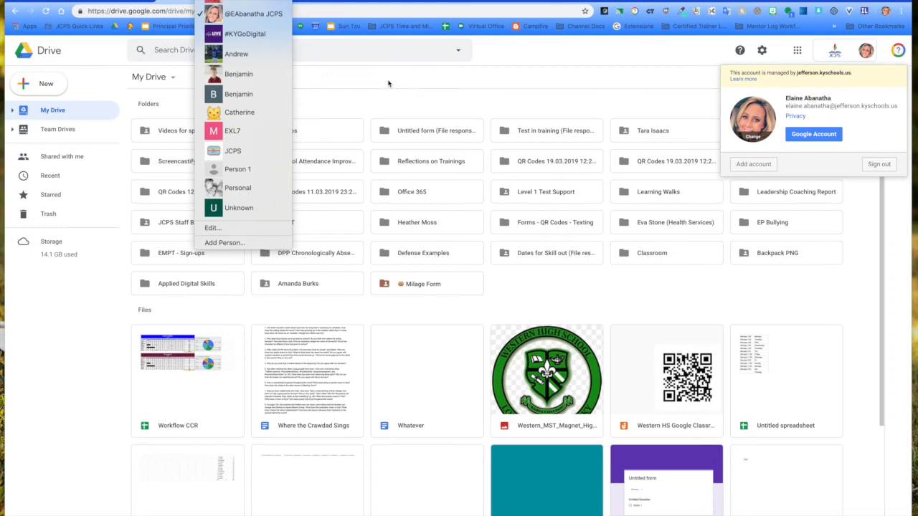
{"action": "mouse_move", "coordinate": [224, 242]}
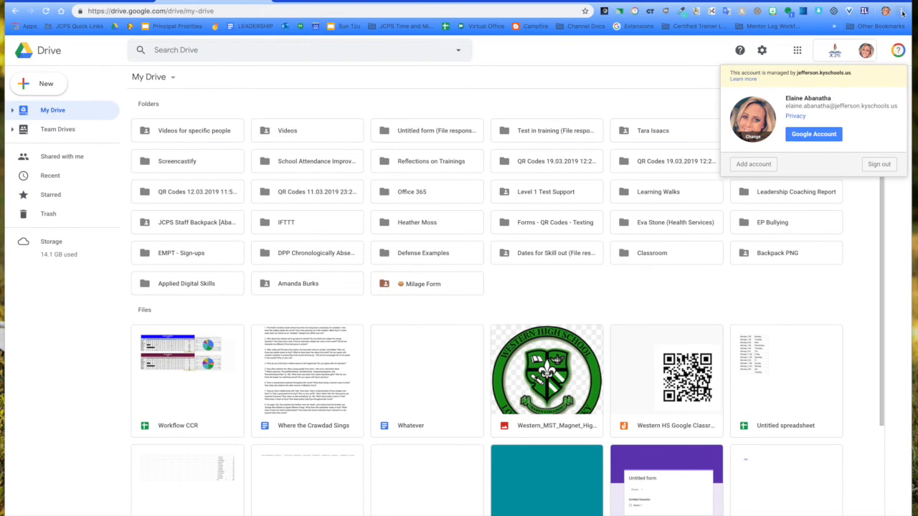
{"action": "mouse_move", "coordinate": [903, 11]}
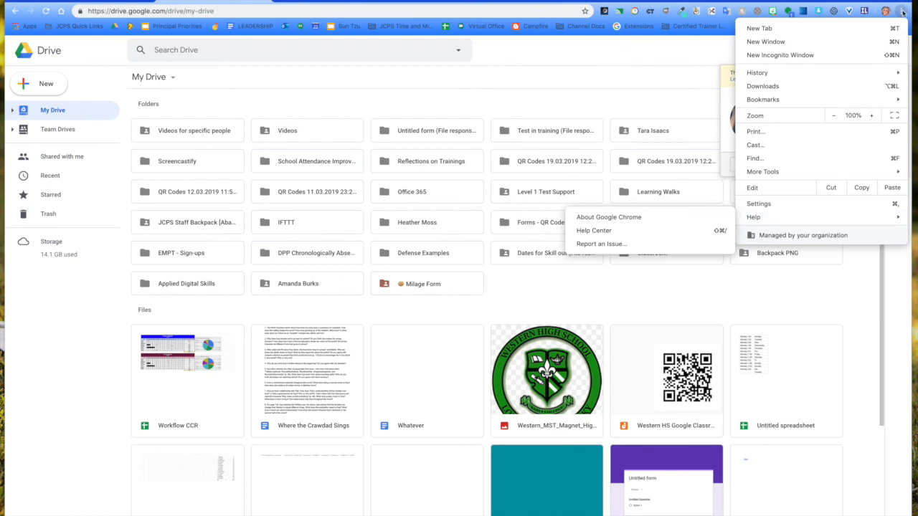
{"action": "mouse_move", "coordinate": [768, 217]}
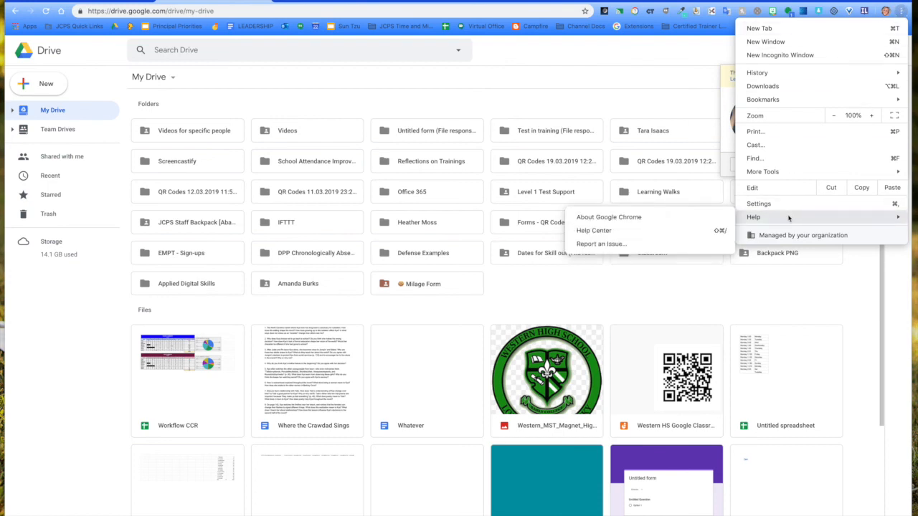
{"action": "mouse_move", "coordinate": [798, 221]}
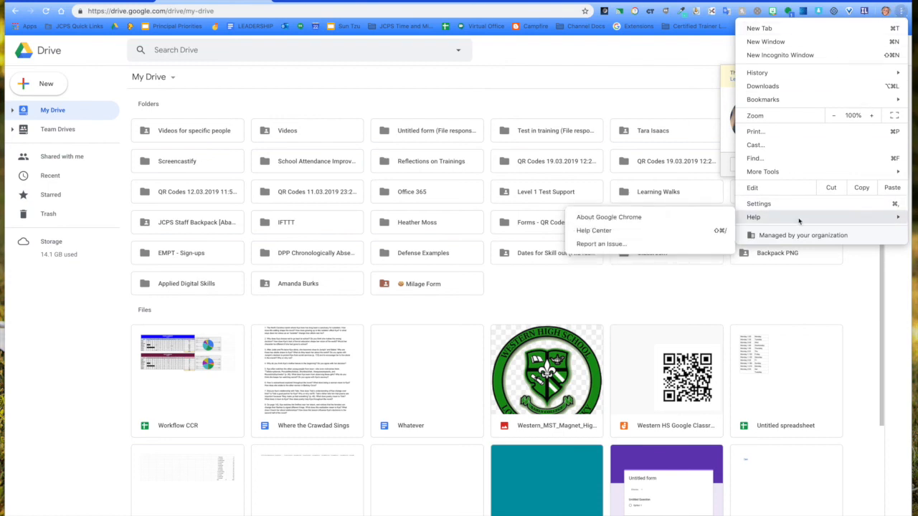